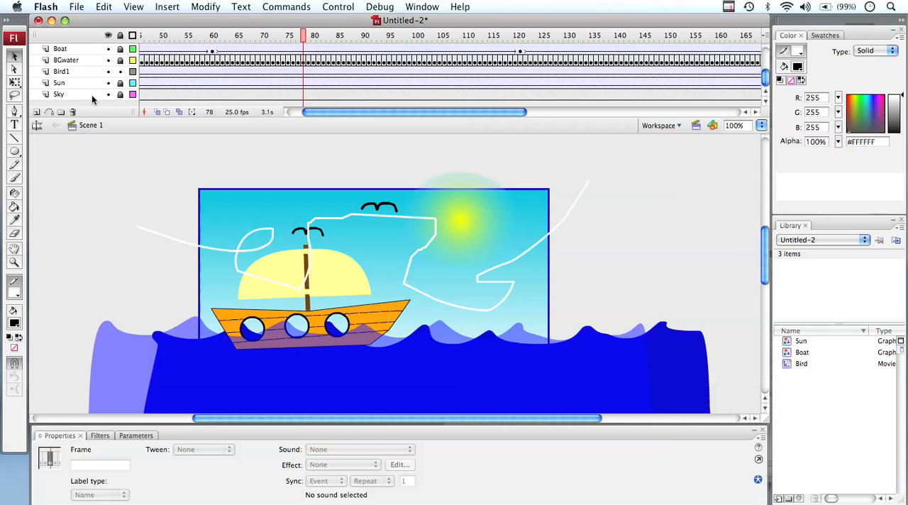
Add a new layer above Sky and rename it Sound
click(59, 94)
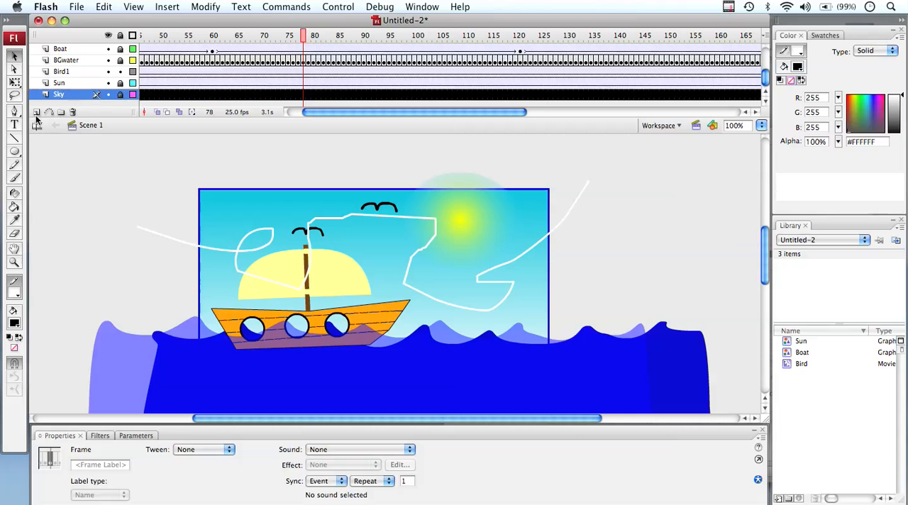
click(37, 112)
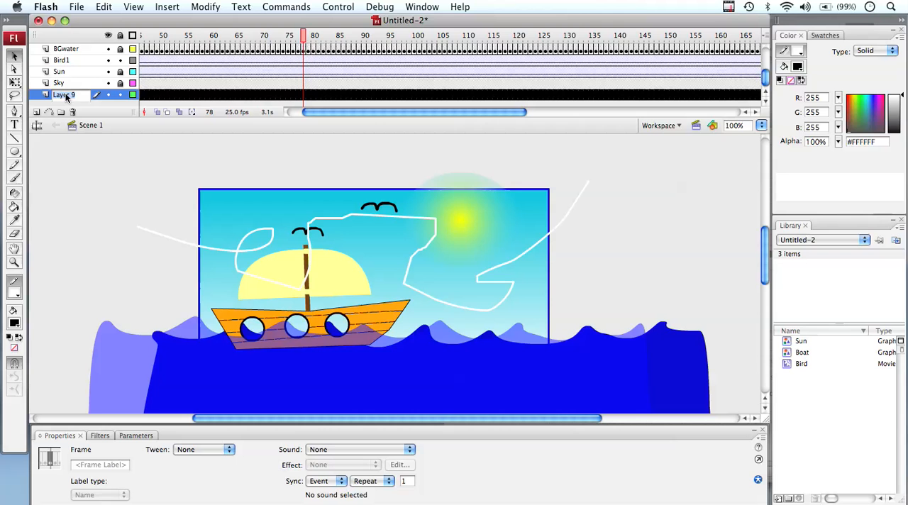
double_click(64, 93)
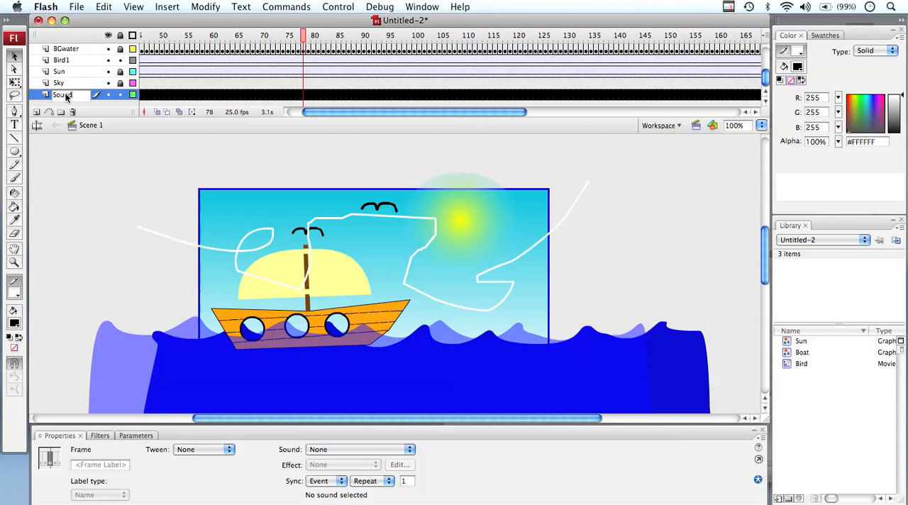
mouse_move(149, 98)
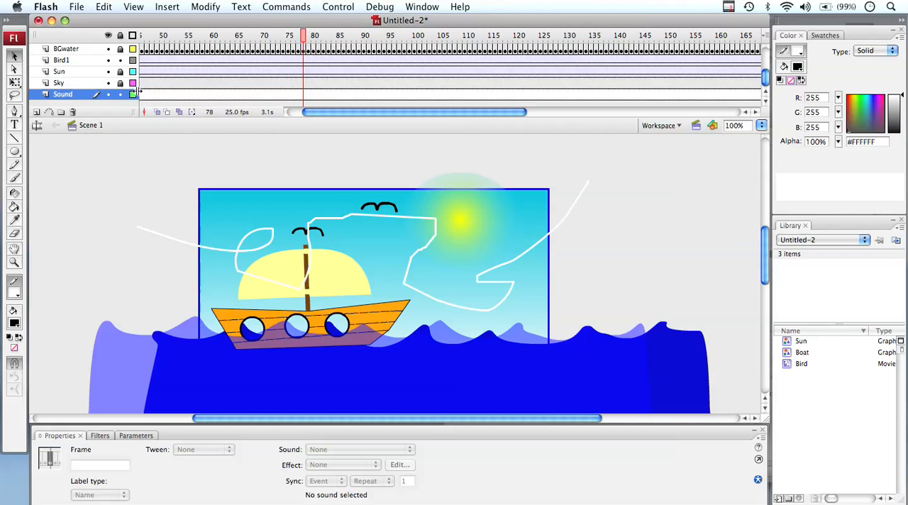
Show the File menu's Import options for bringing in outside media
click(77, 6)
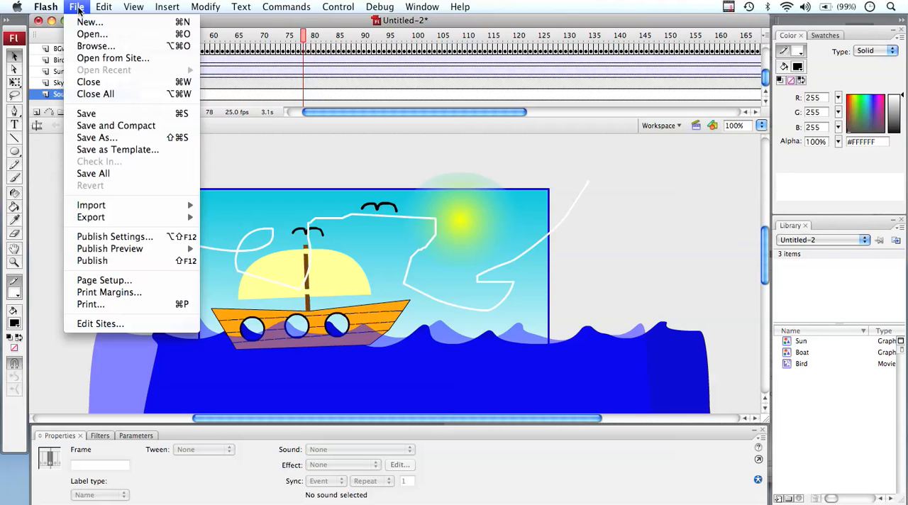
mouse_move(91, 204)
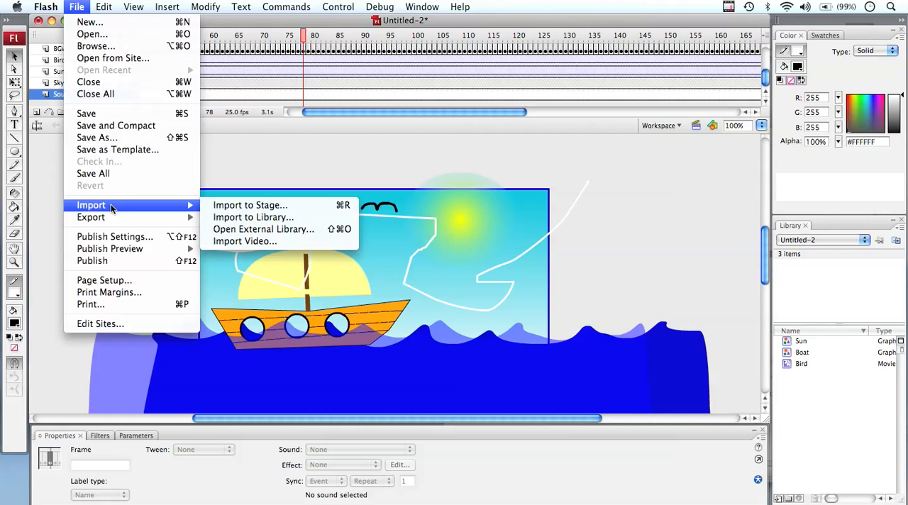
mouse_move(250, 204)
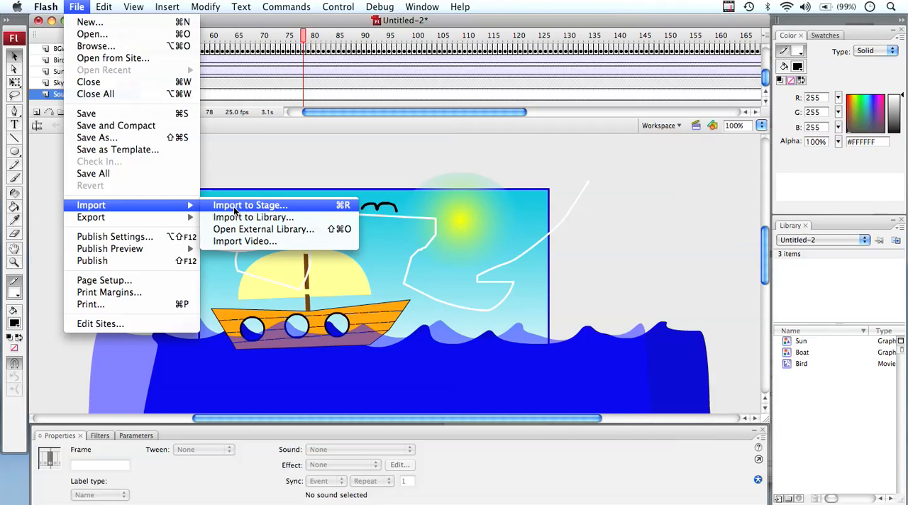
mouse_move(253, 217)
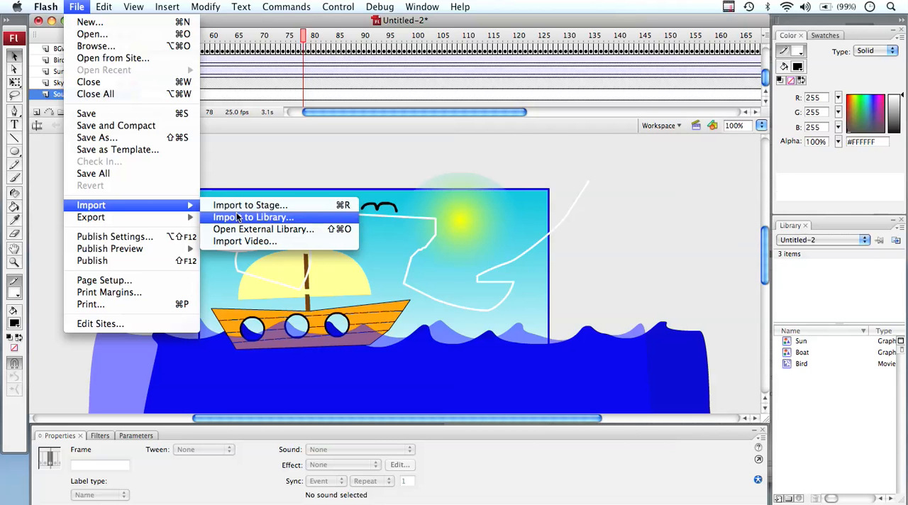
mouse_move(264, 228)
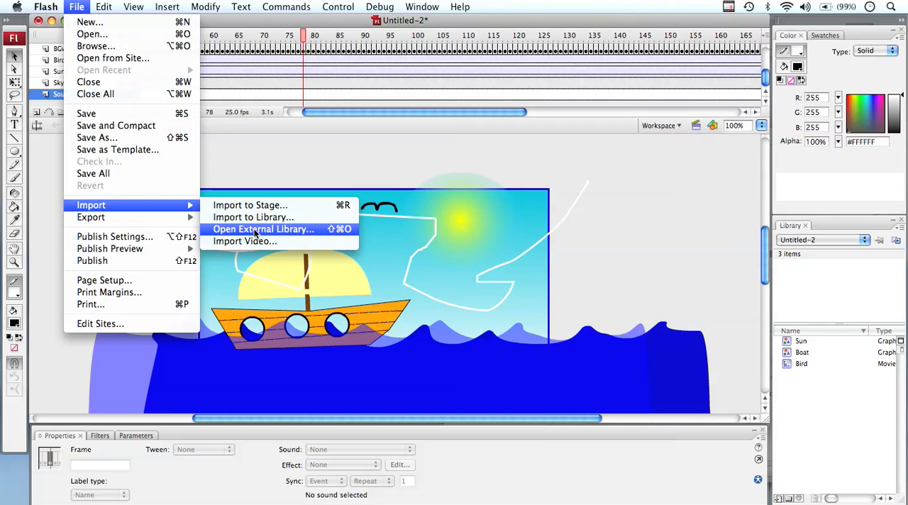
mouse_move(253, 217)
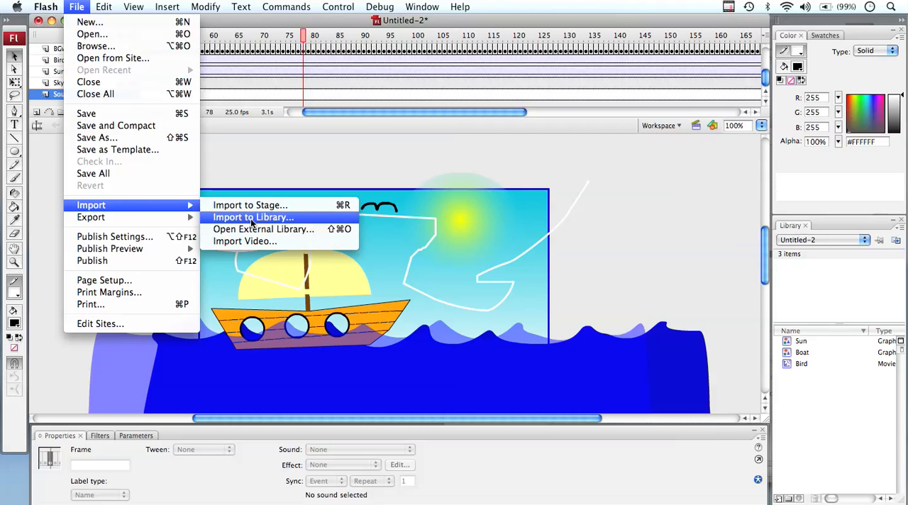
Import beach.mp3 from the Desktop into the library via Import to Library
click(253, 217)
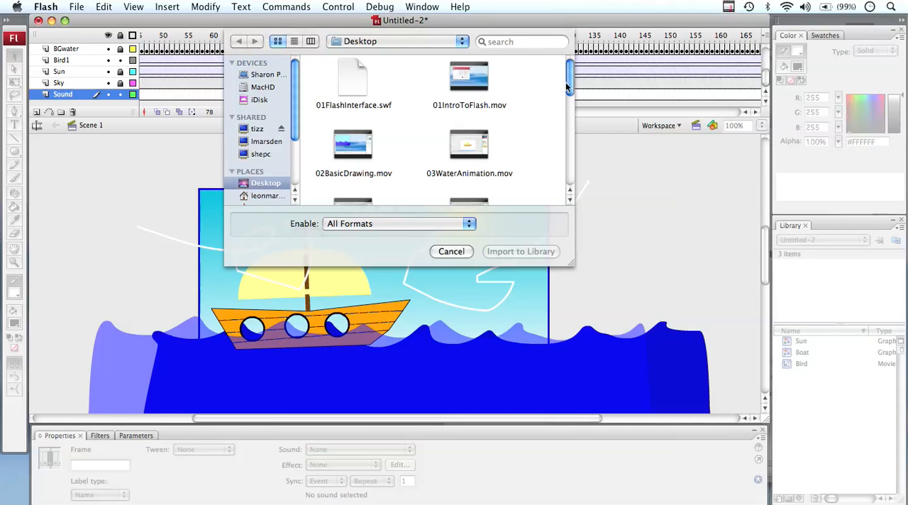
scroll(down, 3)
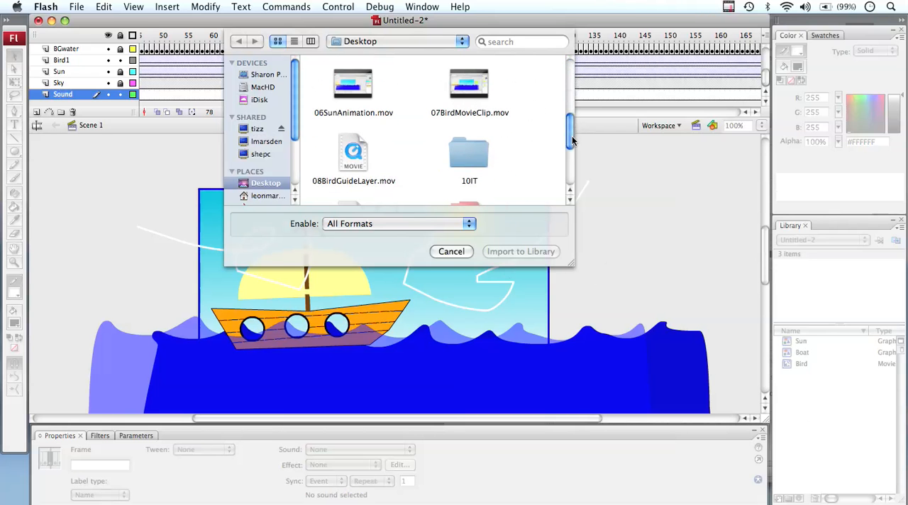
scroll(down, 3)
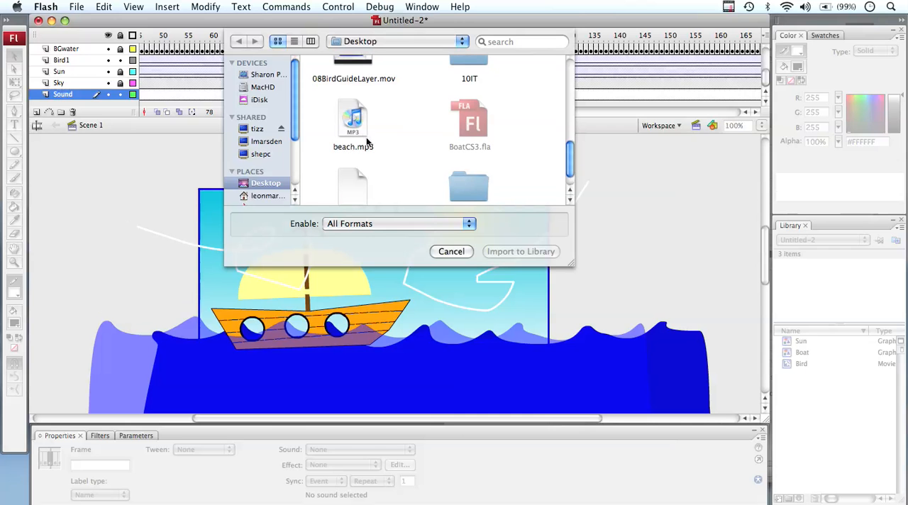
click(352, 120)
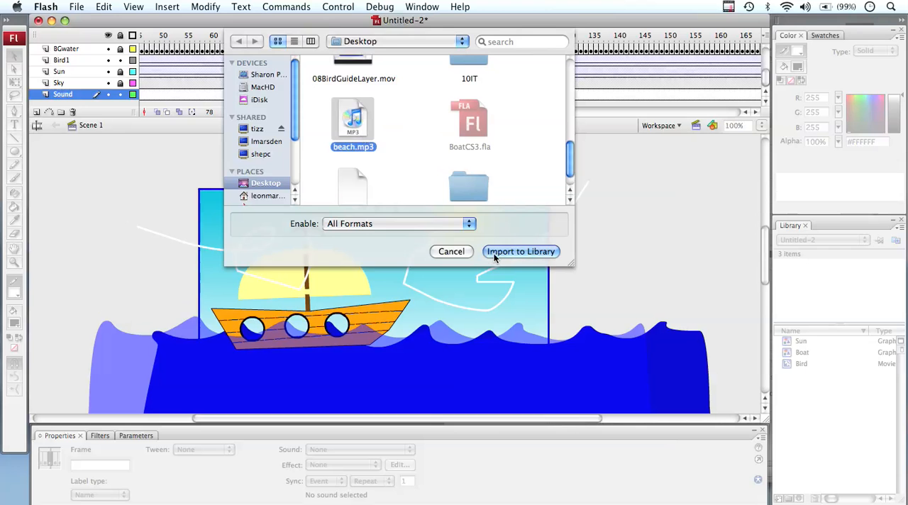
click(519, 251)
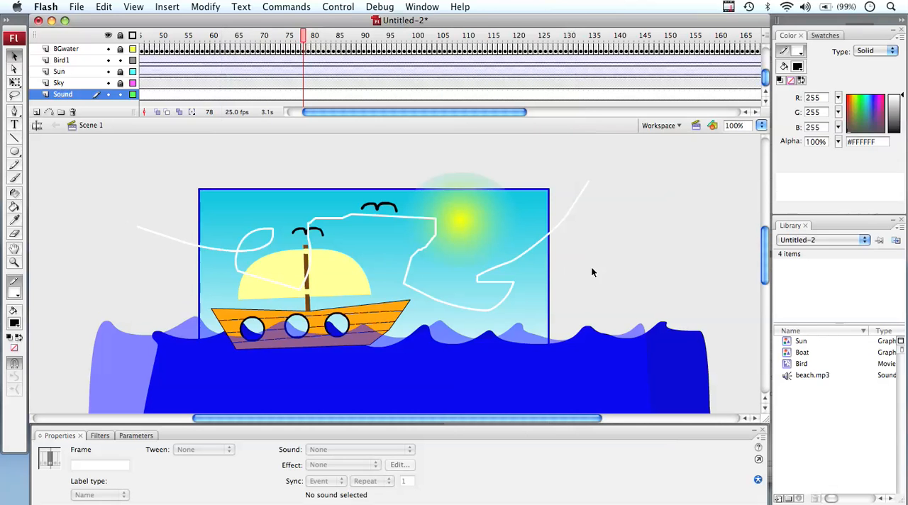
mouse_move(758, 348)
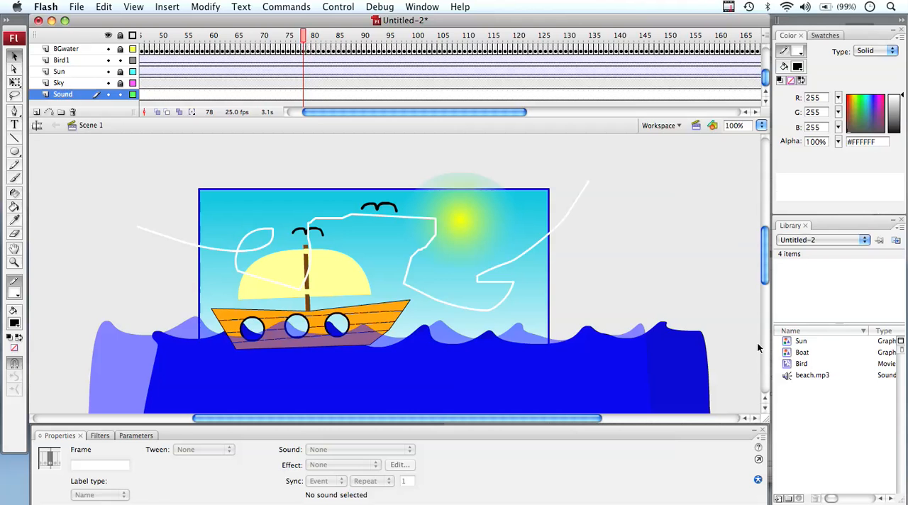
mouse_move(802, 378)
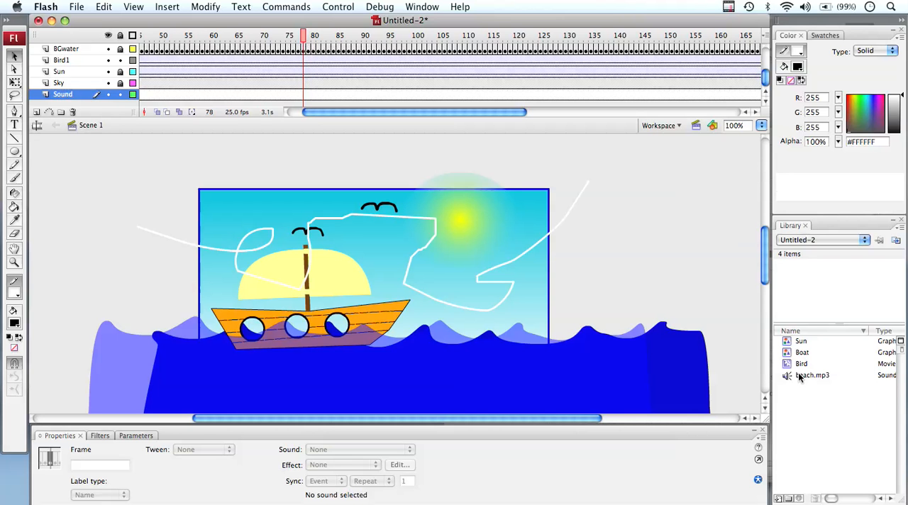
mouse_move(800, 378)
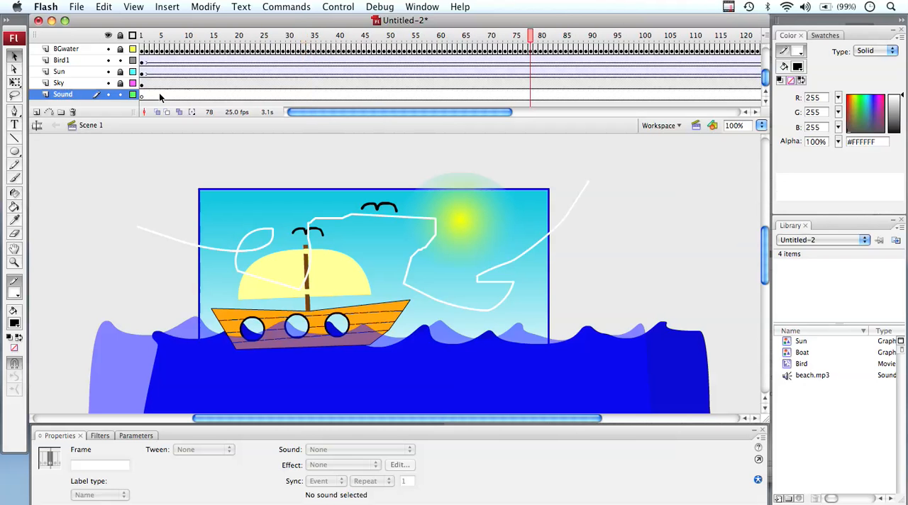
Select the Sound layer's frames to extend them out to frame 200
click(142, 35)
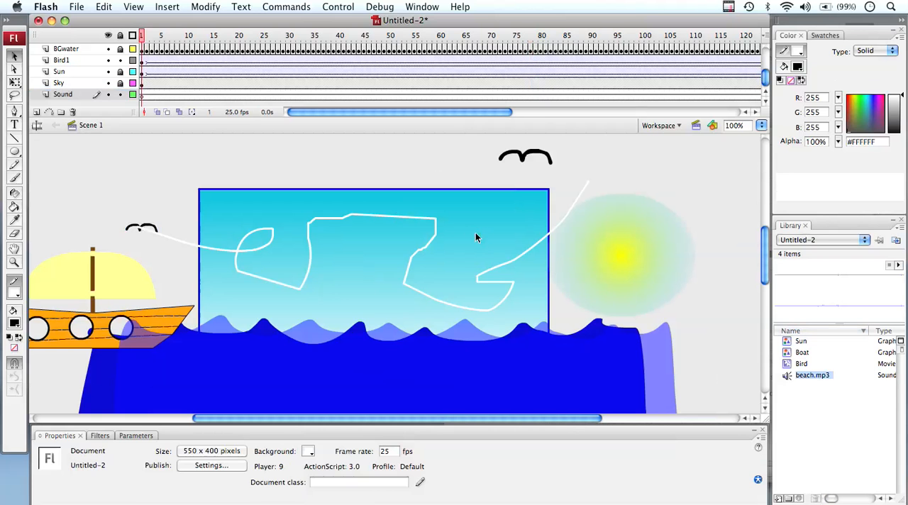
click(62, 94)
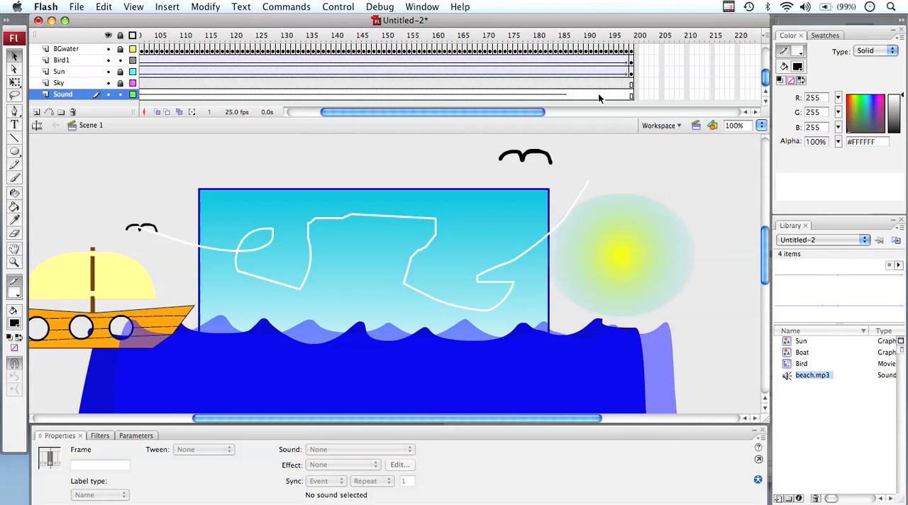
mouse_move(577, 98)
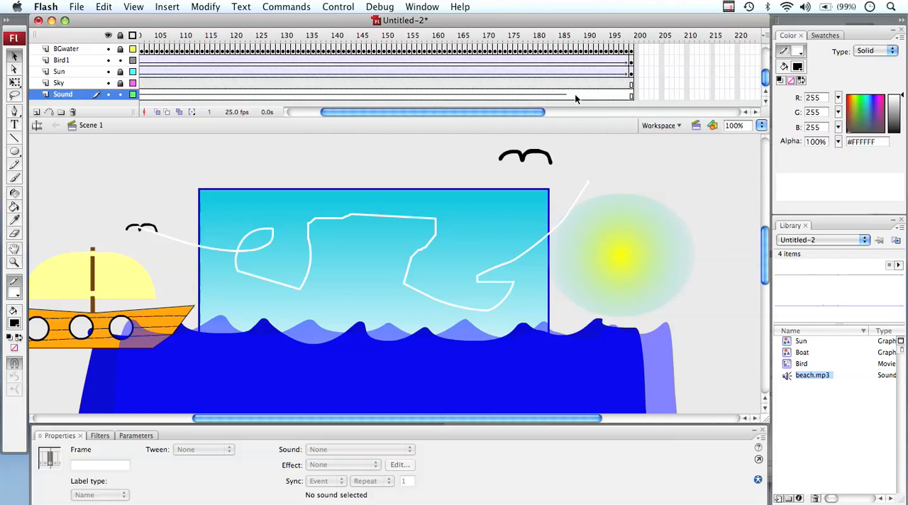
mouse_move(622, 97)
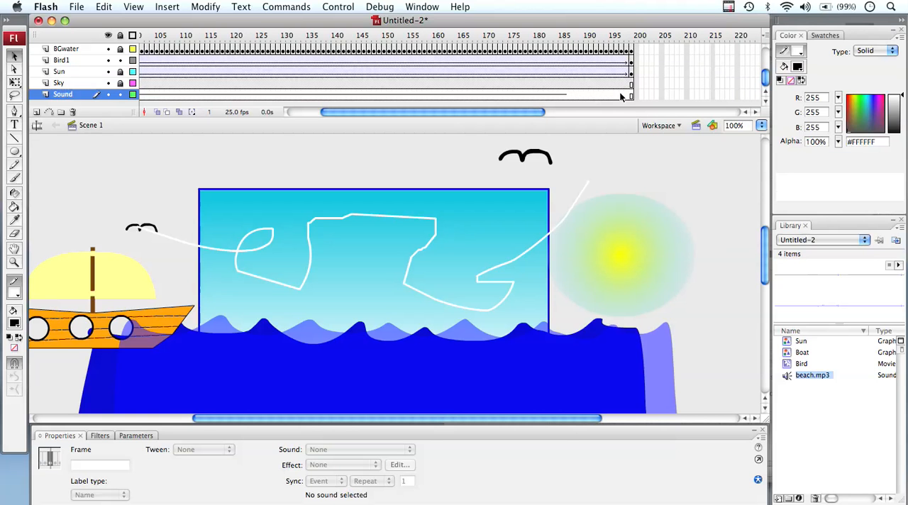
mouse_move(596, 99)
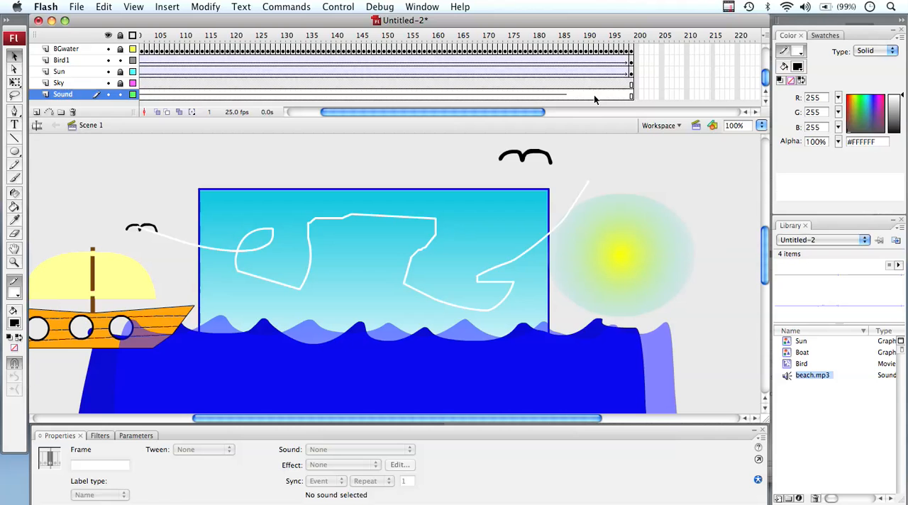
mouse_move(625, 100)
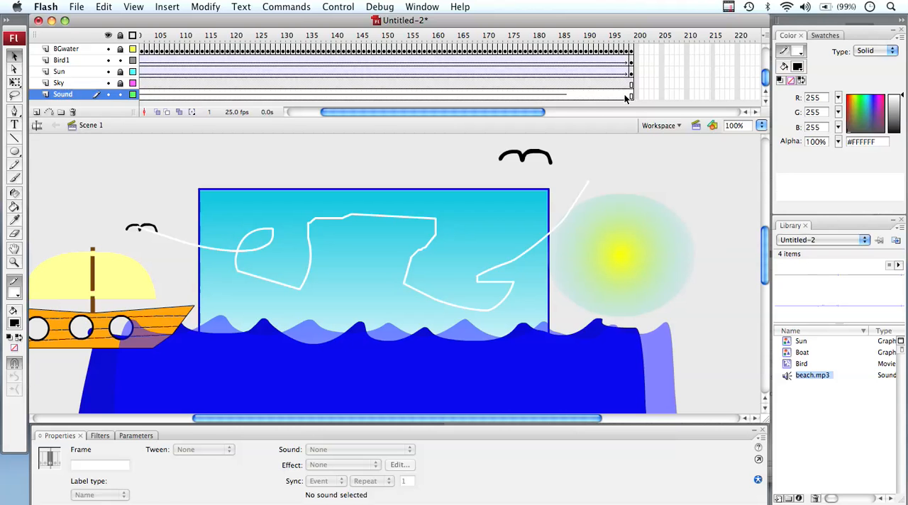
mouse_move(633, 97)
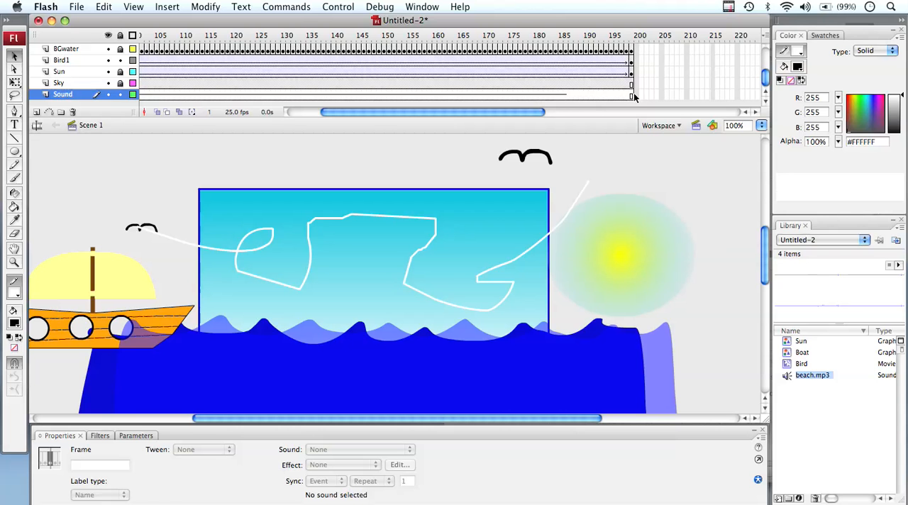
mouse_move(561, 97)
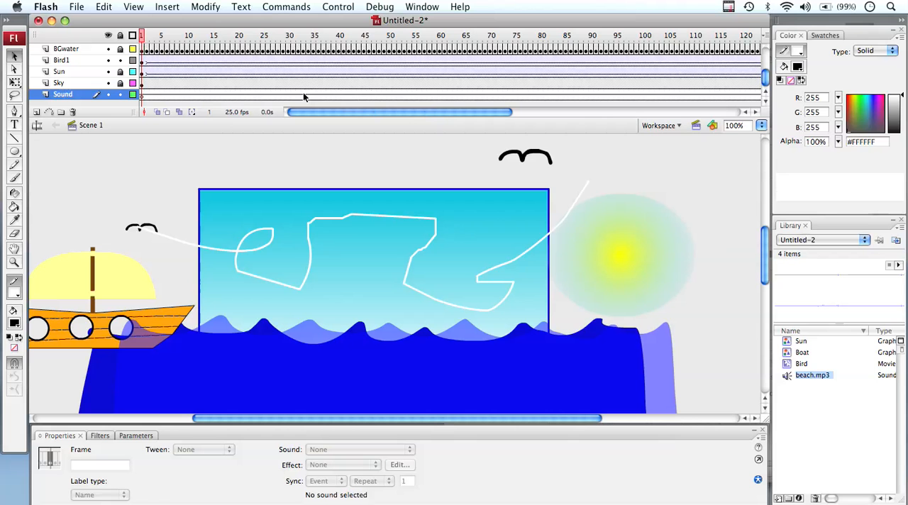
mouse_move(413, 102)
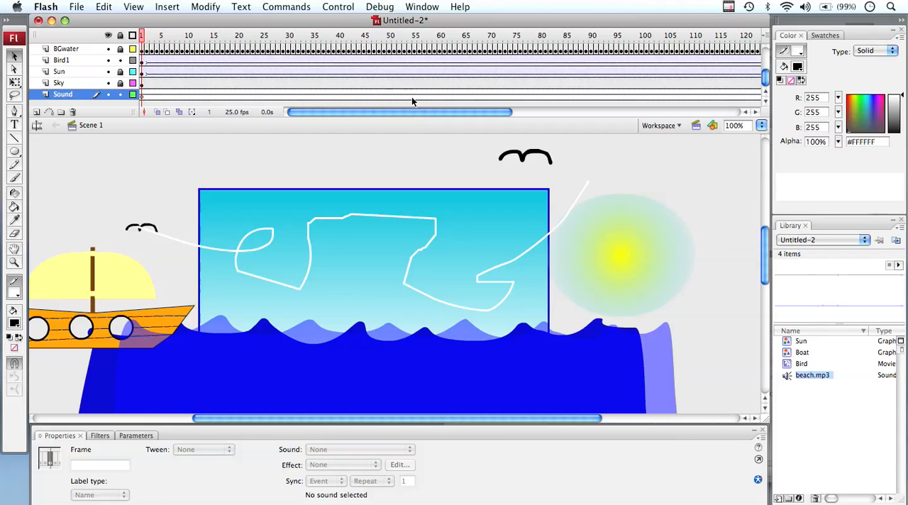
mouse_move(405, 111)
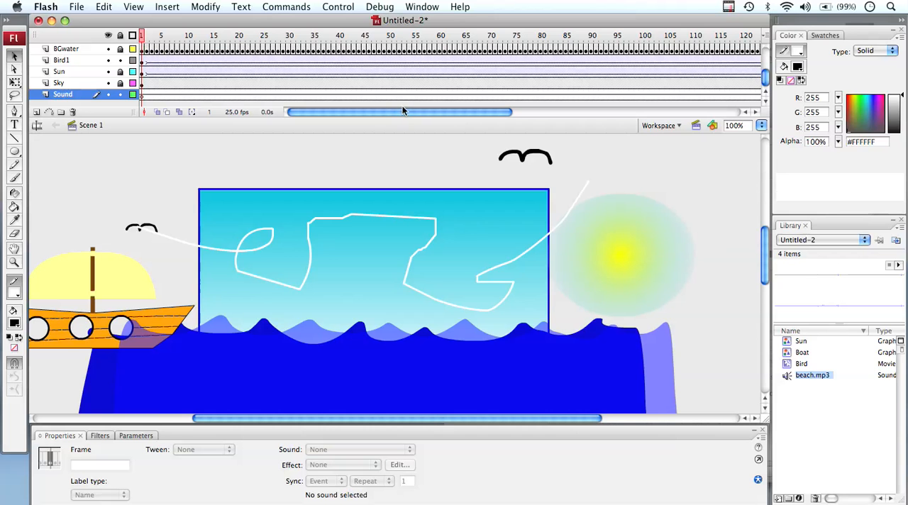
Select the Sound layer's first frame to assign beach.mp3 from the Properties panel
click(338, 6)
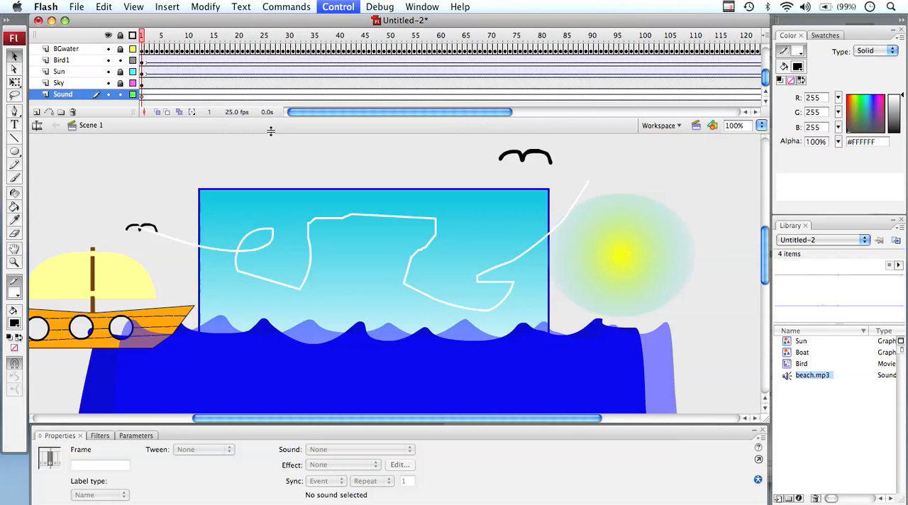
mouse_move(310, 107)
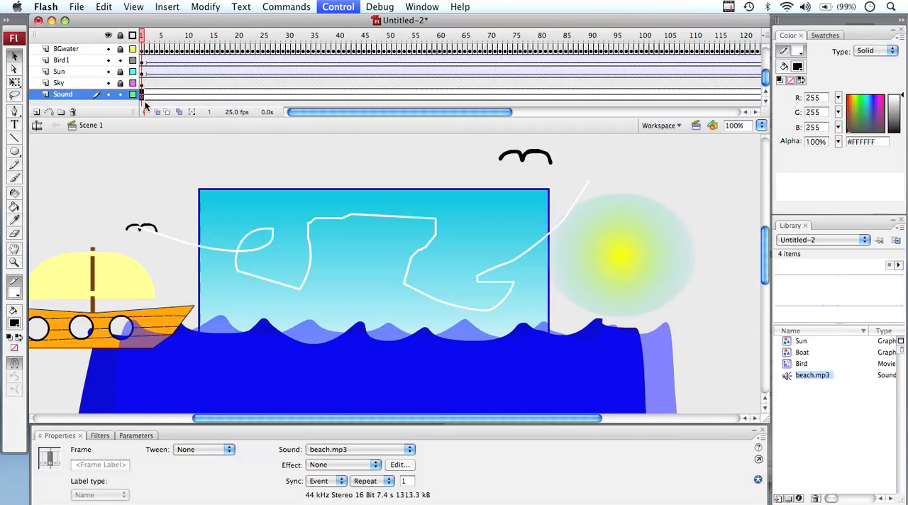
mouse_move(244, 110)
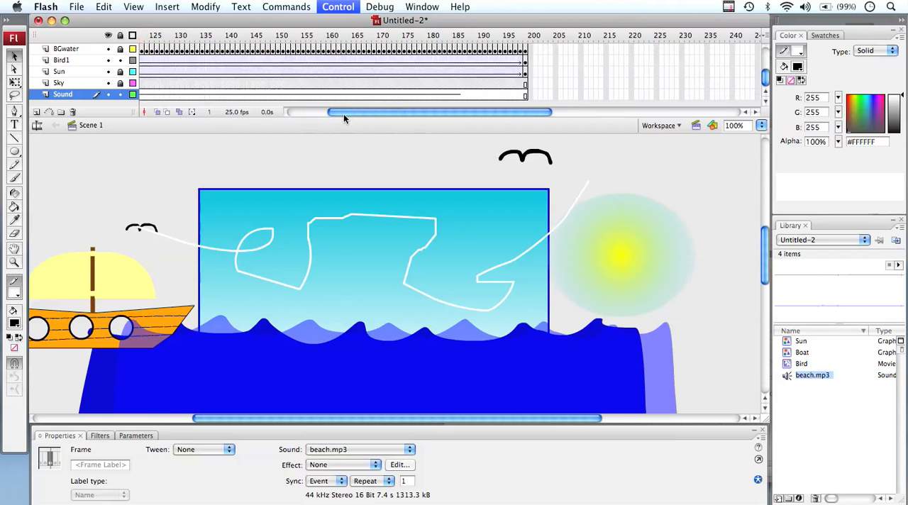
mouse_move(460, 96)
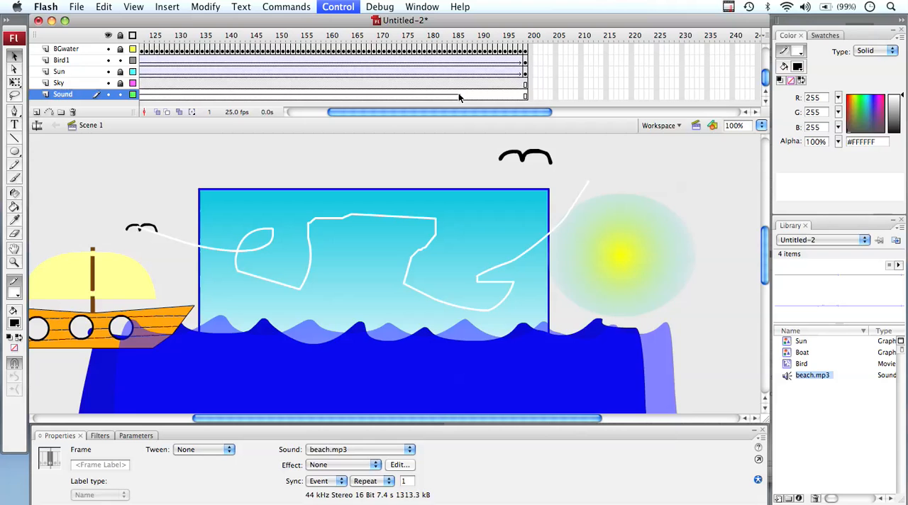
Test the movie with its beach soundtrack, then close the SWF preview
click(459, 35)
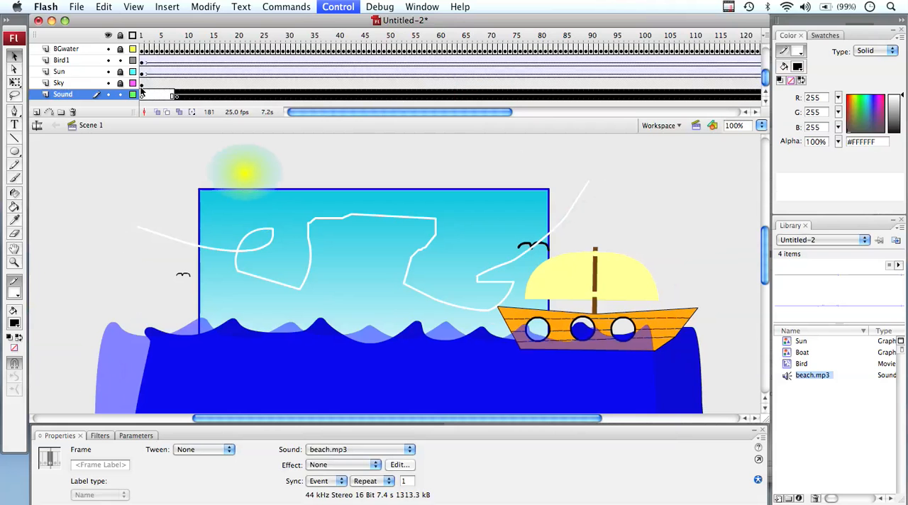
mouse_move(315, 117)
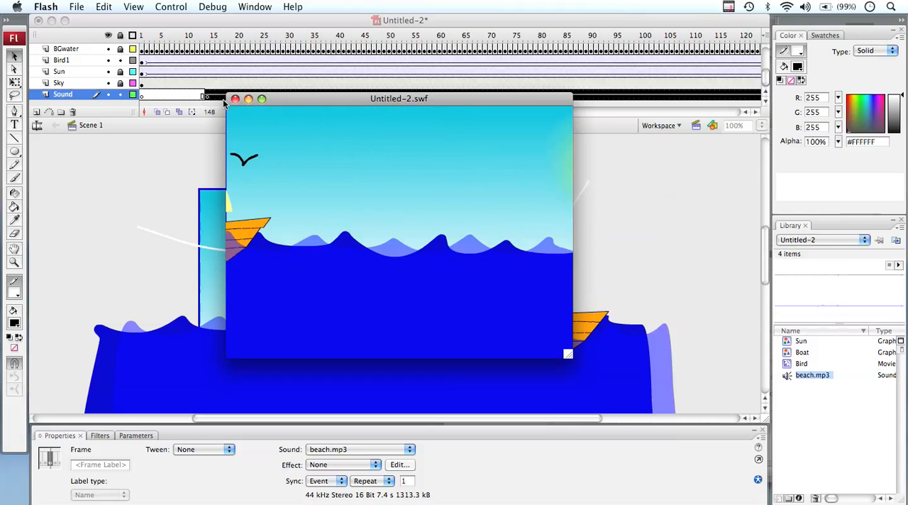
click(235, 99)
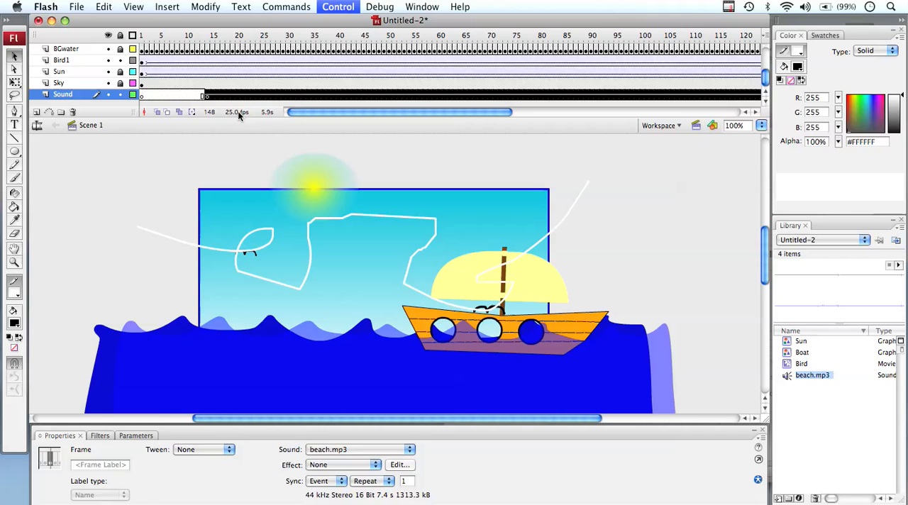
mouse_move(237, 112)
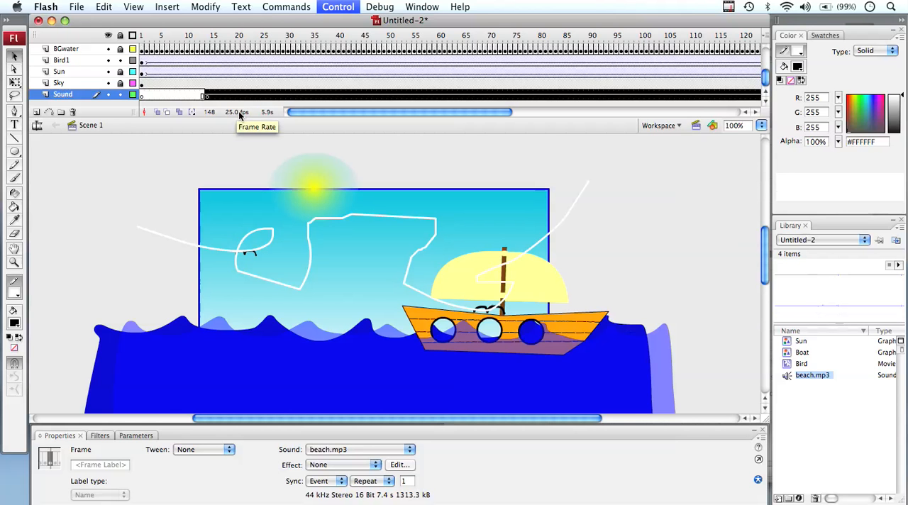